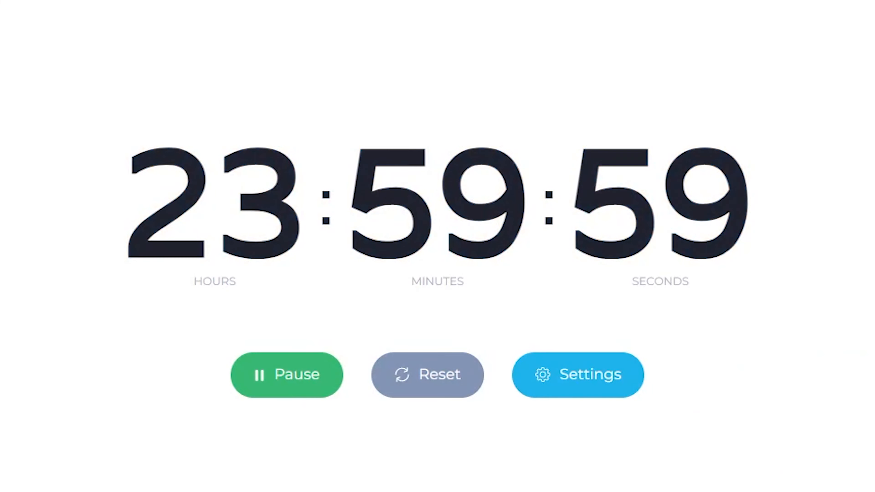
Step: Pause the 24-hour countdown with 20:40:56 remaining
{"action": "left_click", "coordinate": [286, 374]}
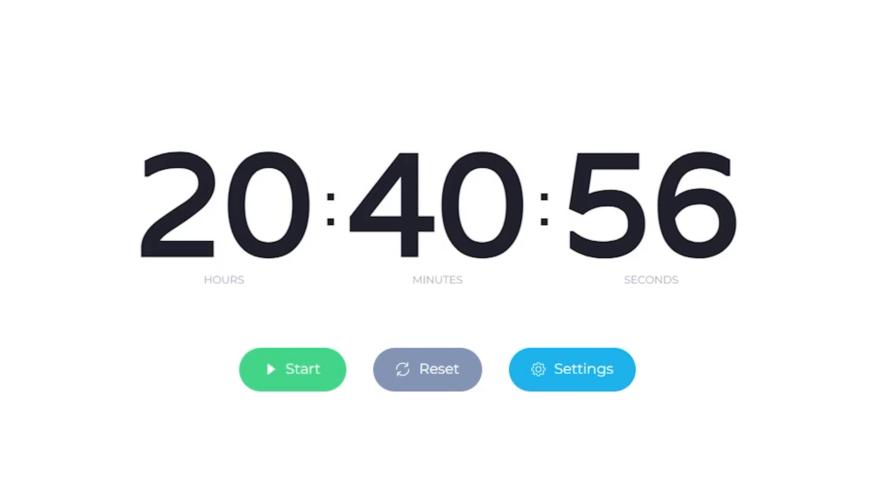